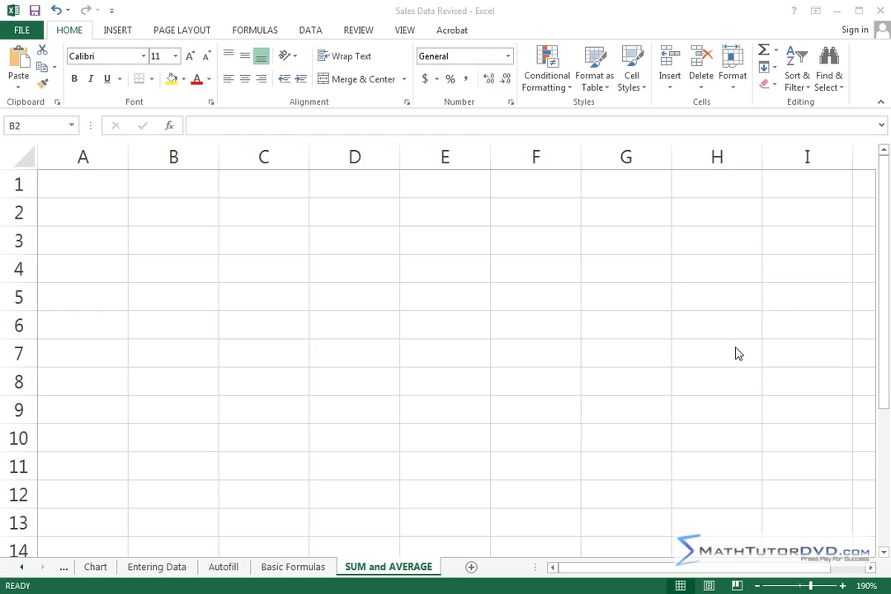
mouse_move(542, 239)
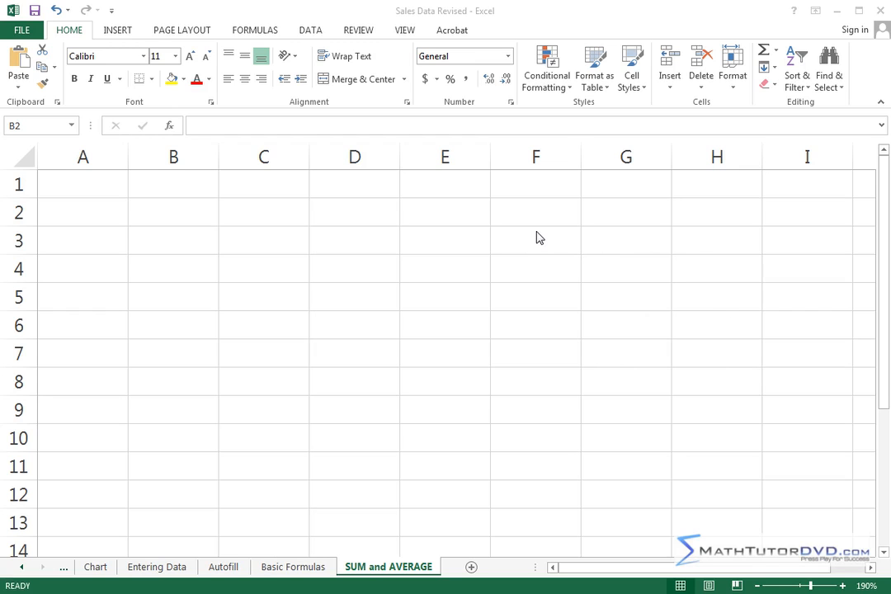
mouse_move(534, 242)
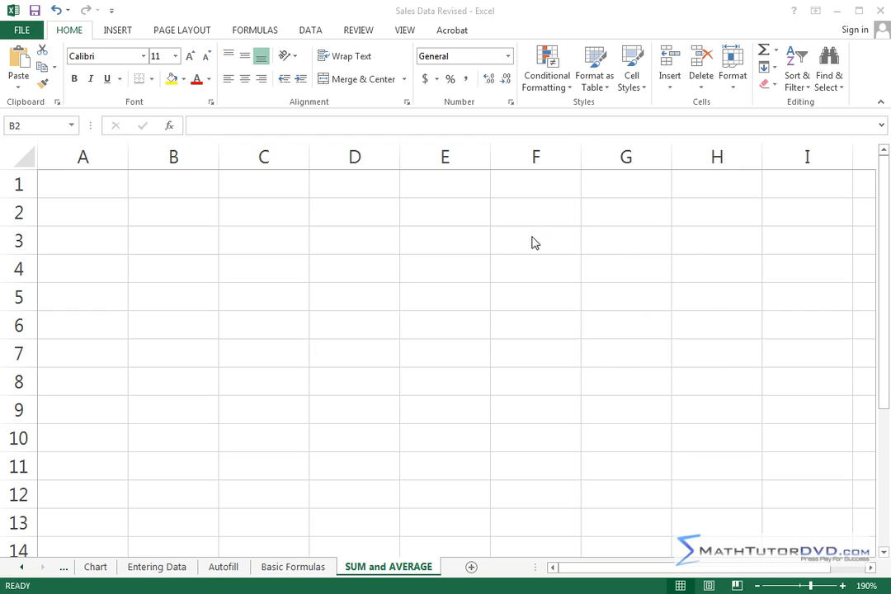
mouse_move(525, 237)
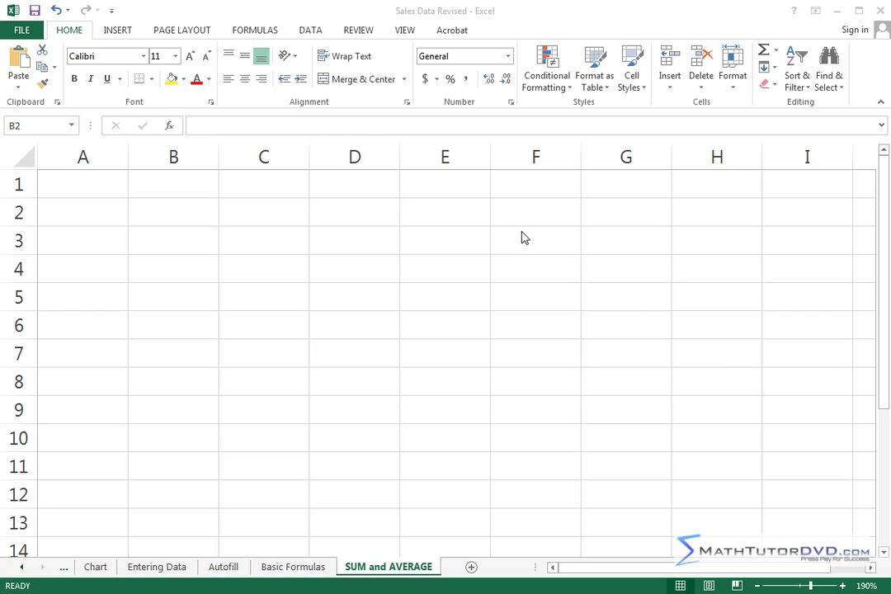
mouse_move(284, 271)
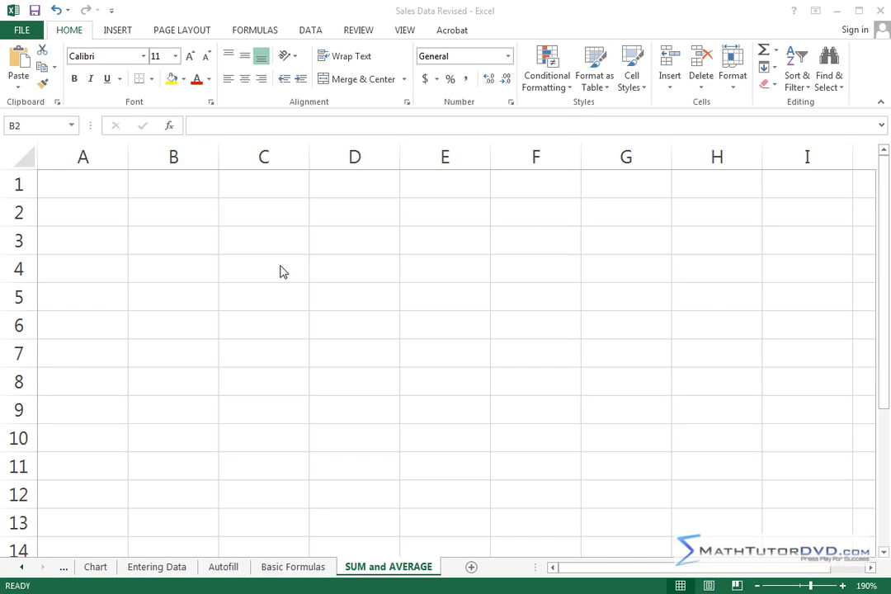
Enter the label 'Ages of People in a Room' in cell B2
left_click(173, 212)
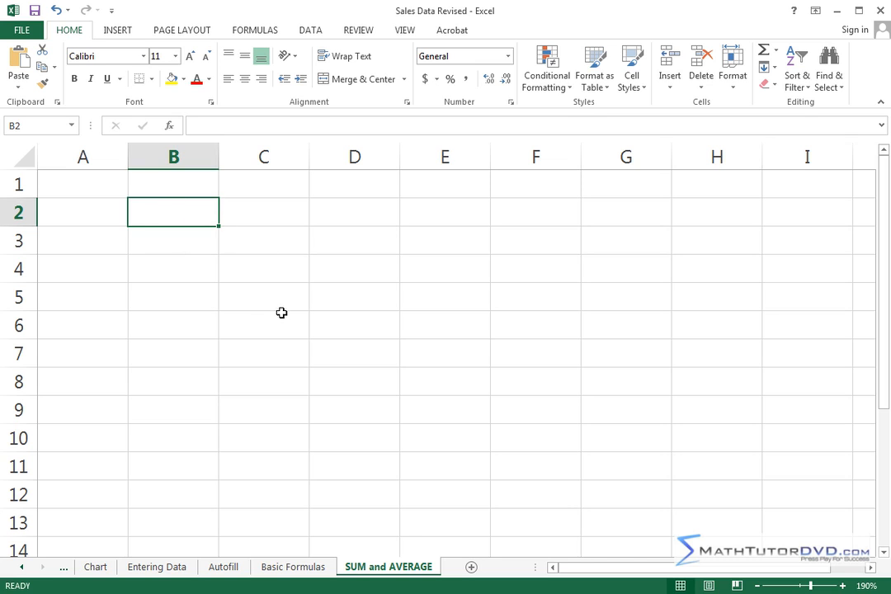
type("Ages of People in a Room")
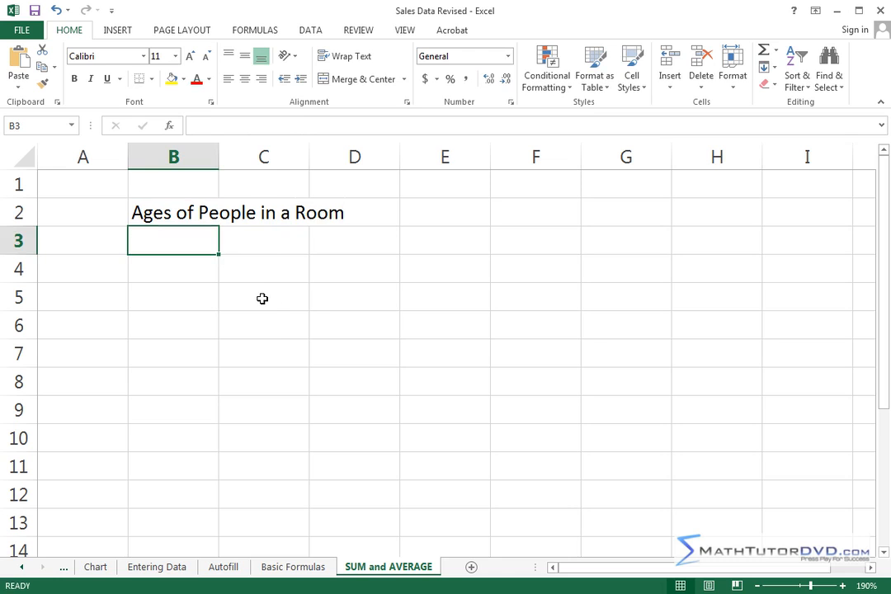
mouse_move(184, 211)
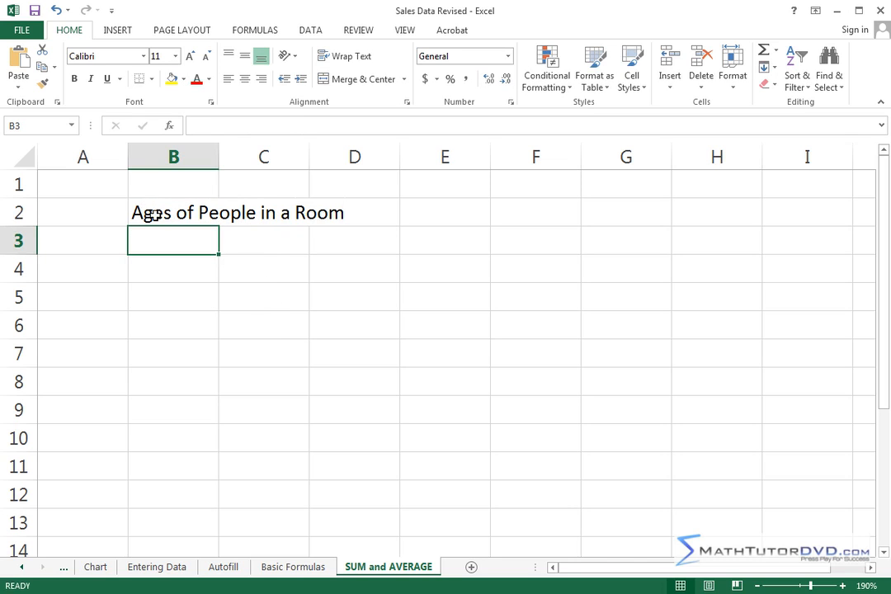
Widen column B so the label in B2 fits across two lines
left_click(171, 211)
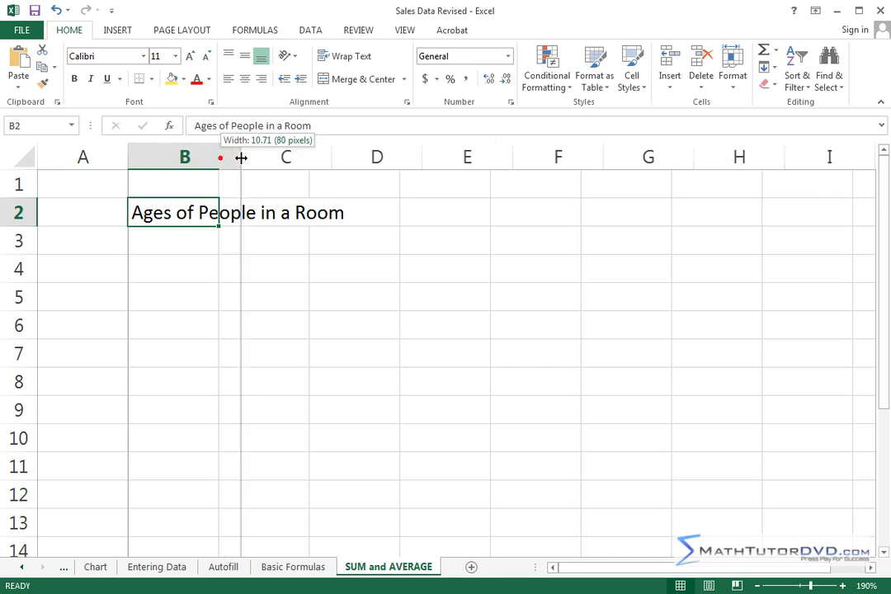
left_click_drag(241, 157, 354, 156)
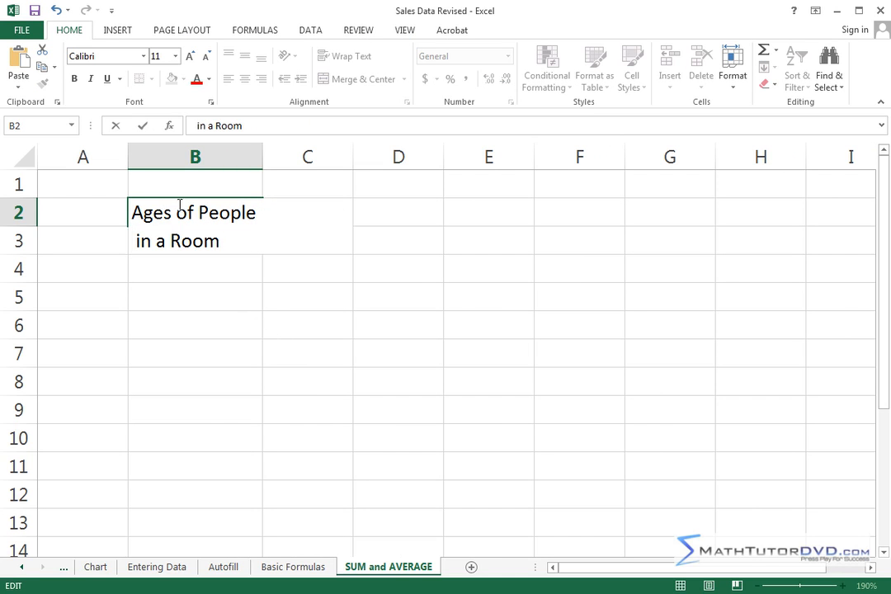
mouse_move(178, 262)
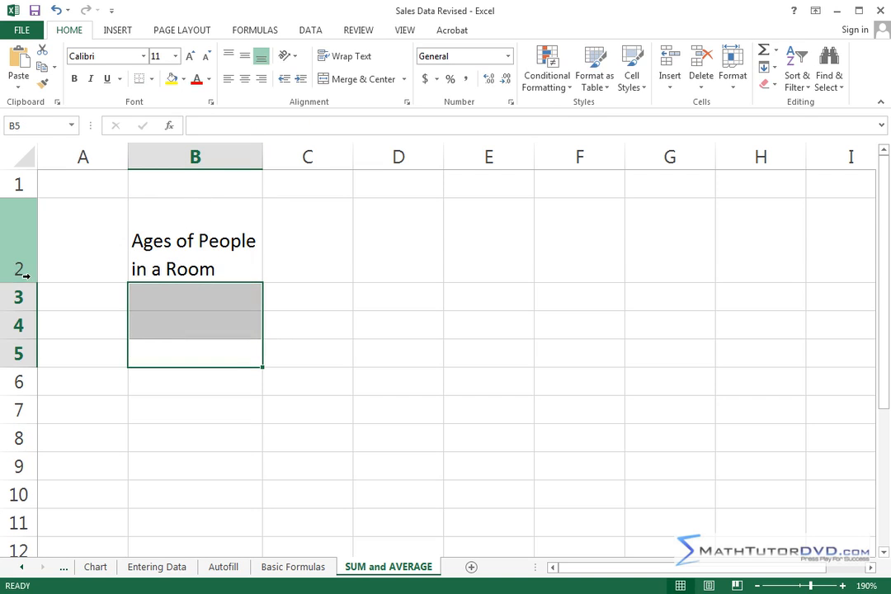
mouse_move(195, 247)
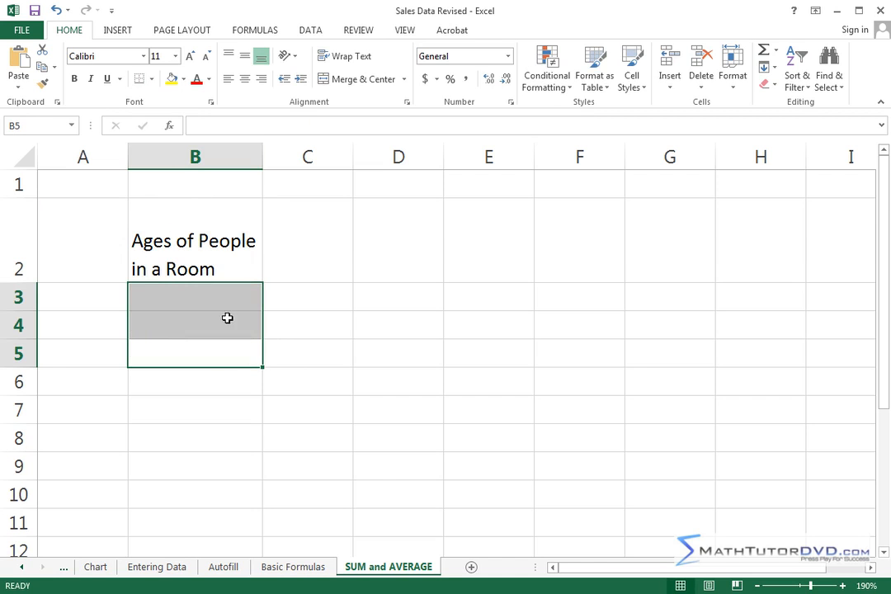
Enter the ages 32, 28, 34 and 56 across cells B3 to E3
left_click(194, 297)
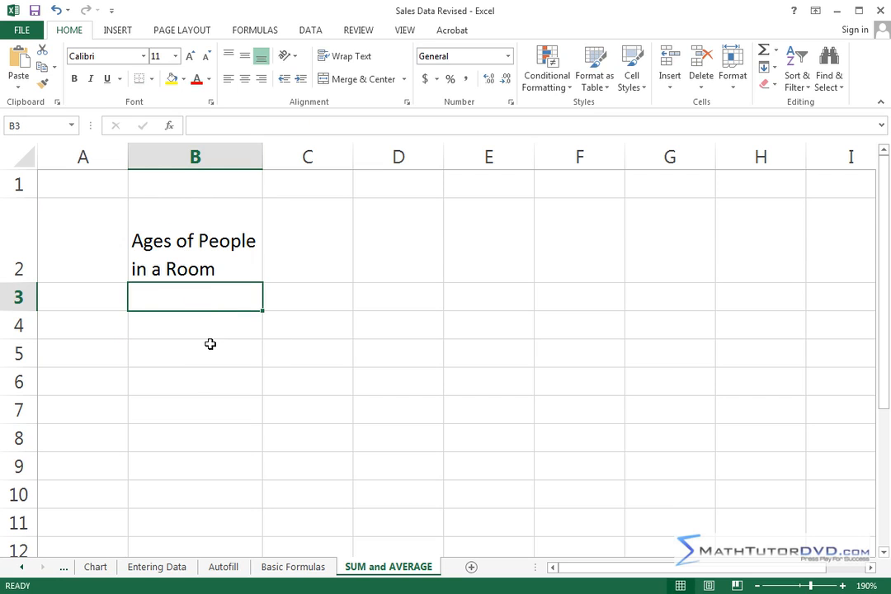
type("32")
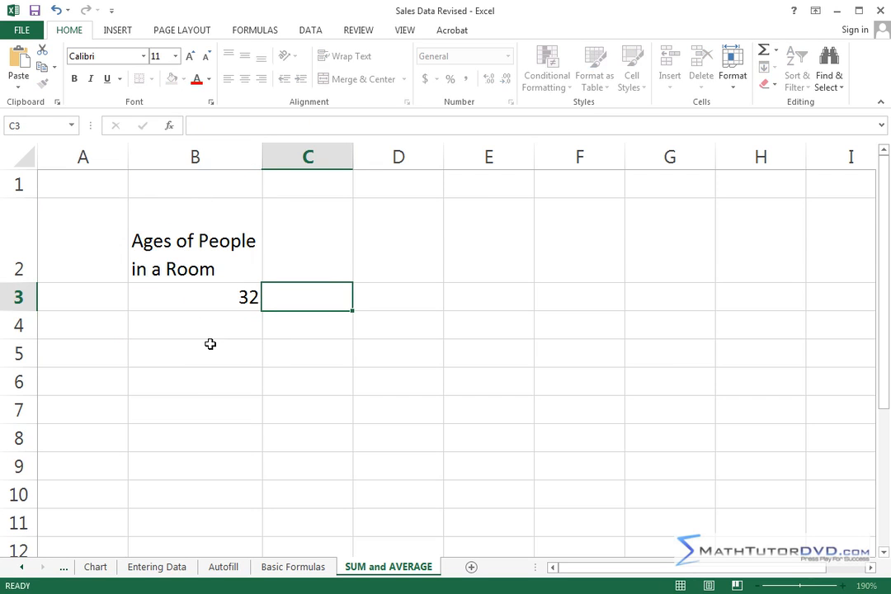
type("28")
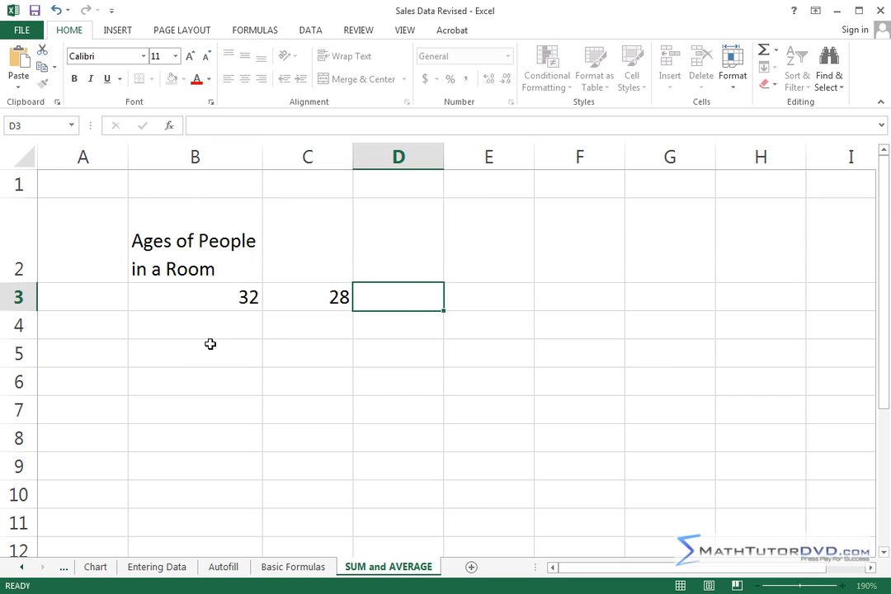
type("34")
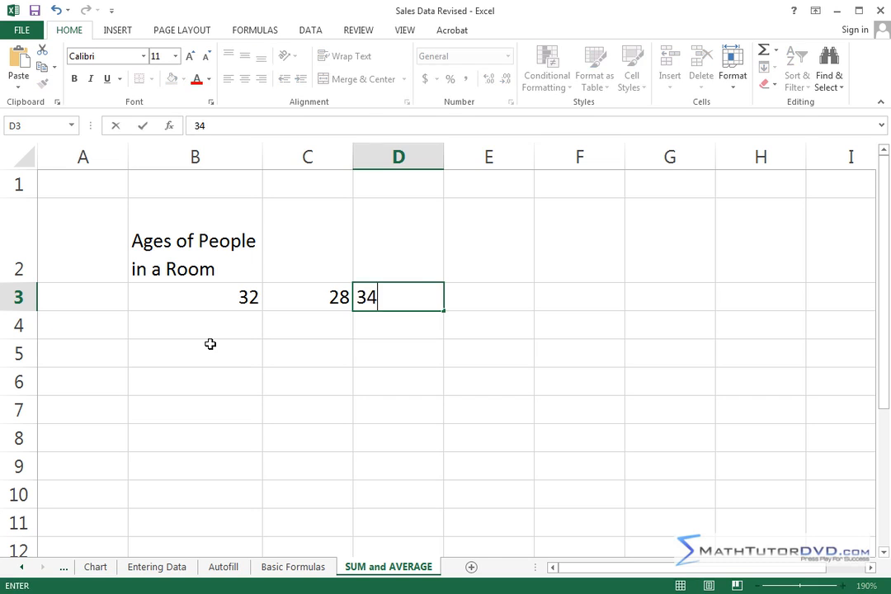
type("56")
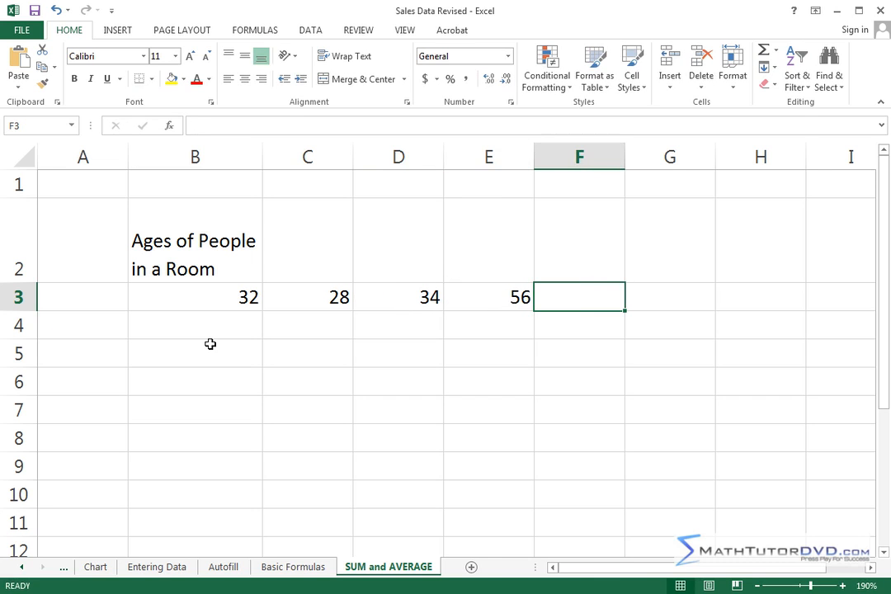
mouse_move(657, 294)
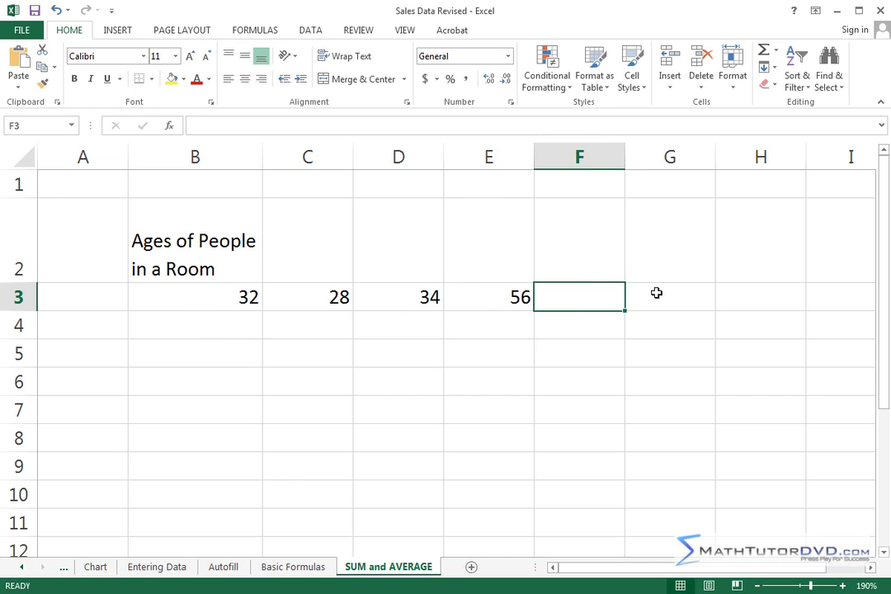
left_click(670, 297)
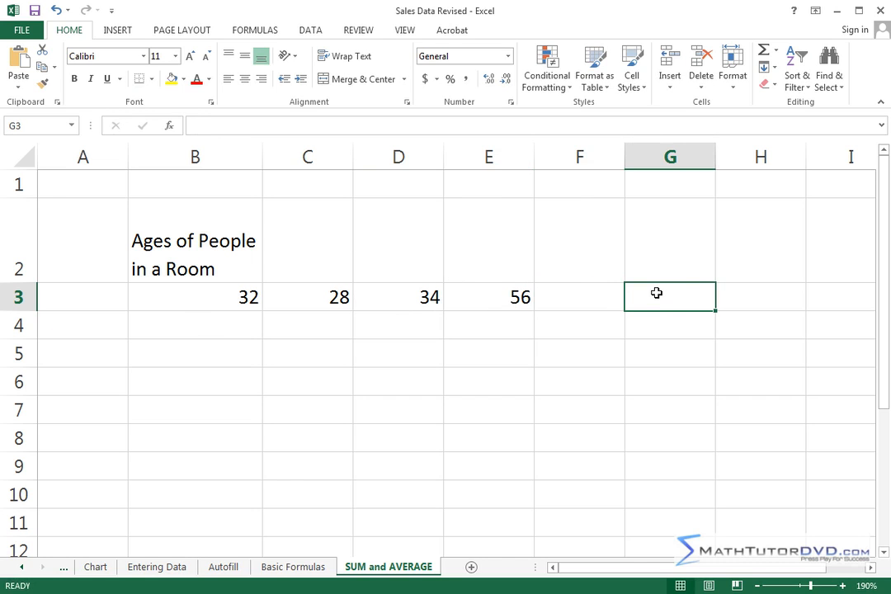